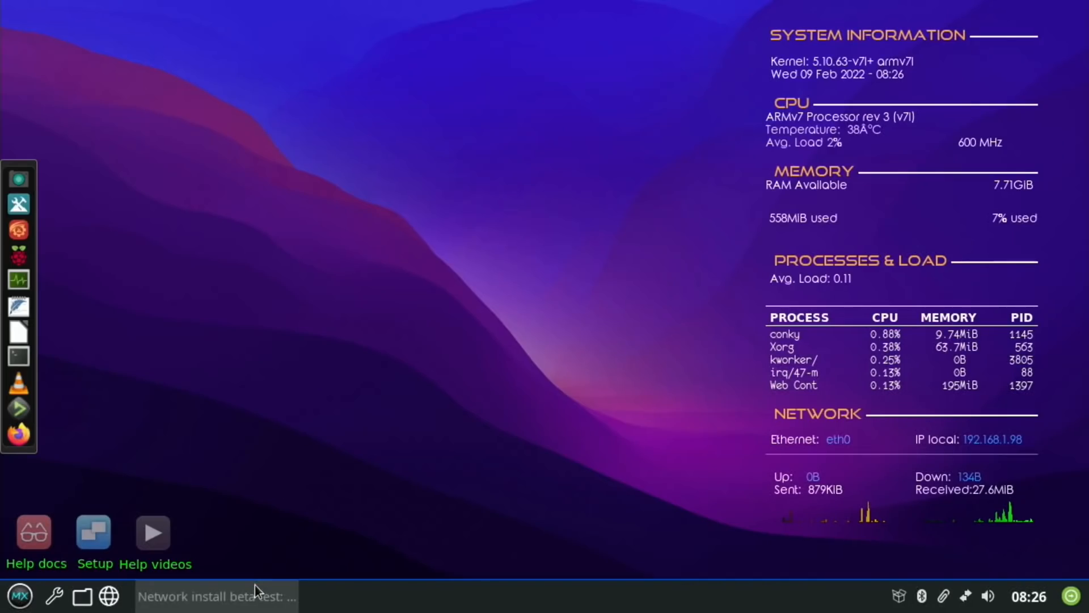
- Bring the network install beta article forward and scroll down to 'Installing the new beta bootloader'
{"action": "left_click", "coordinate": [215, 610]}
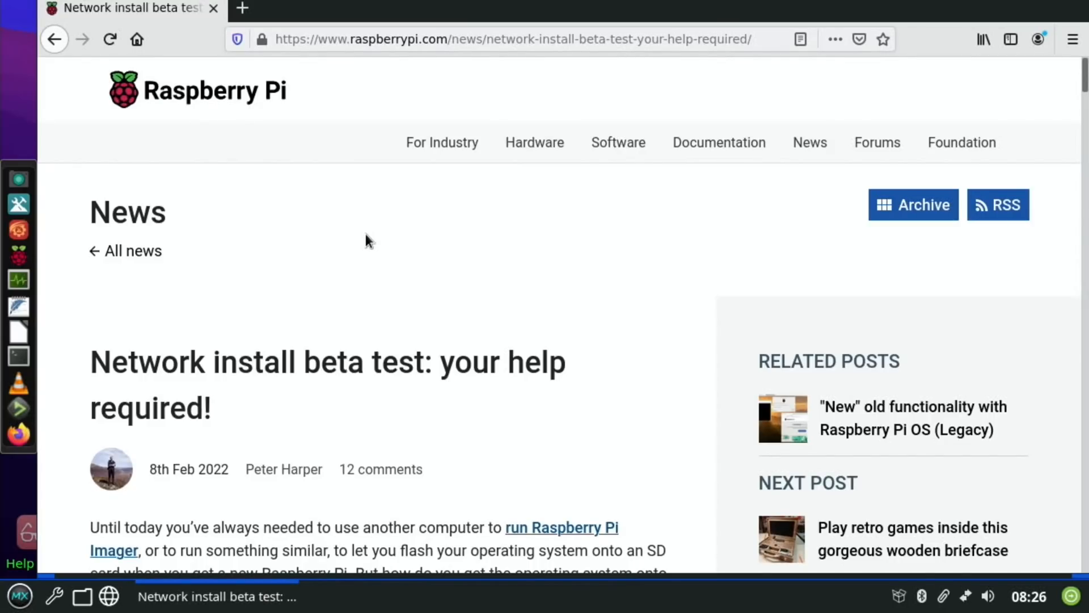
{"action": "scroll", "scroll_direction": "down", "scroll_amount": 3}
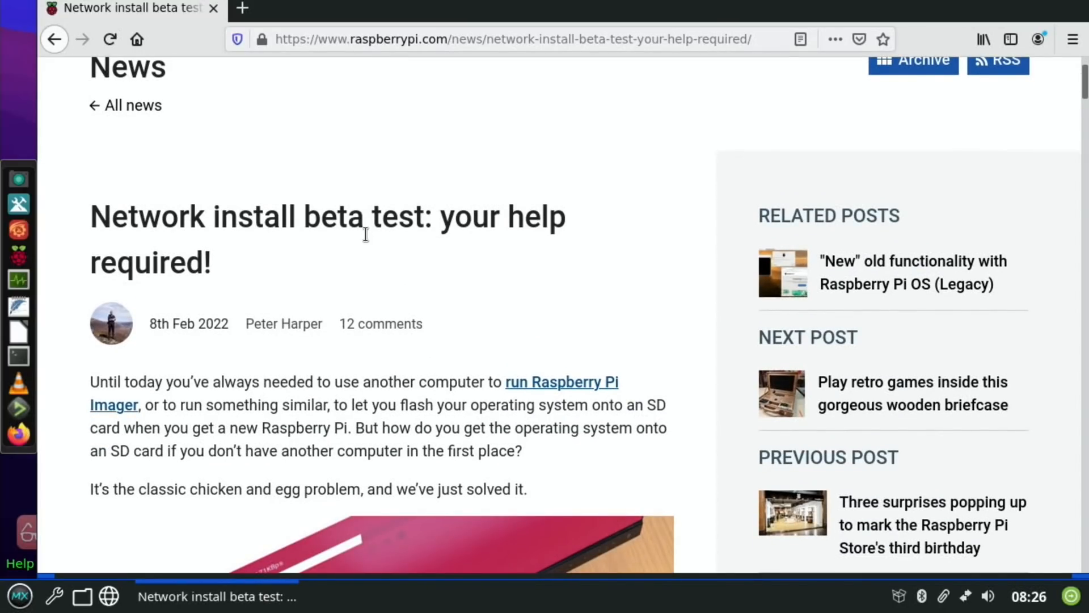
{"action": "scroll", "scroll_direction": "down", "scroll_amount": 3}
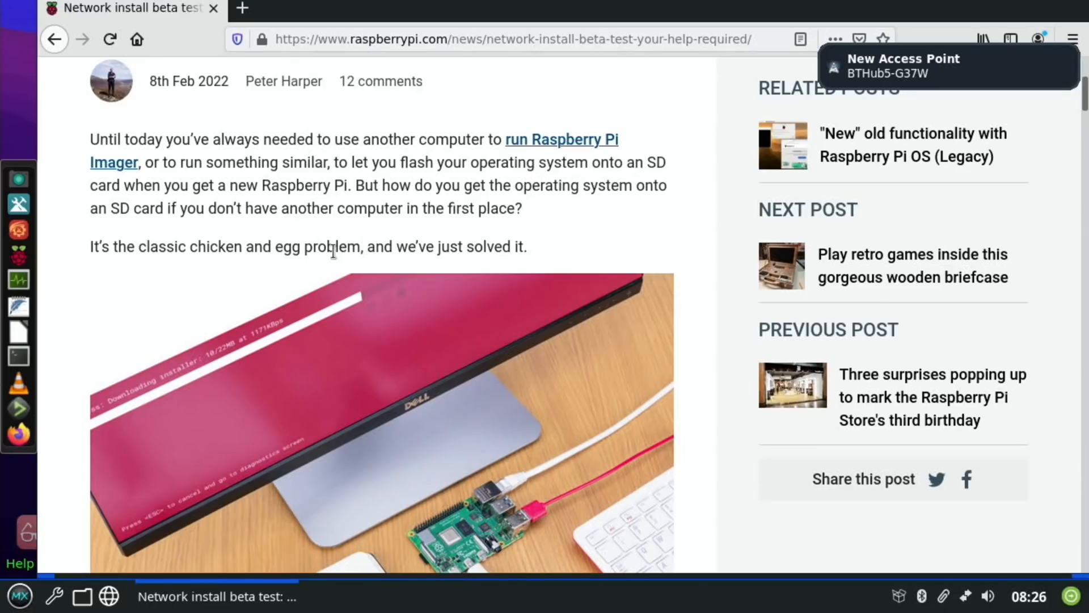
{"action": "scroll", "scroll_direction": "down", "scroll_amount": 3}
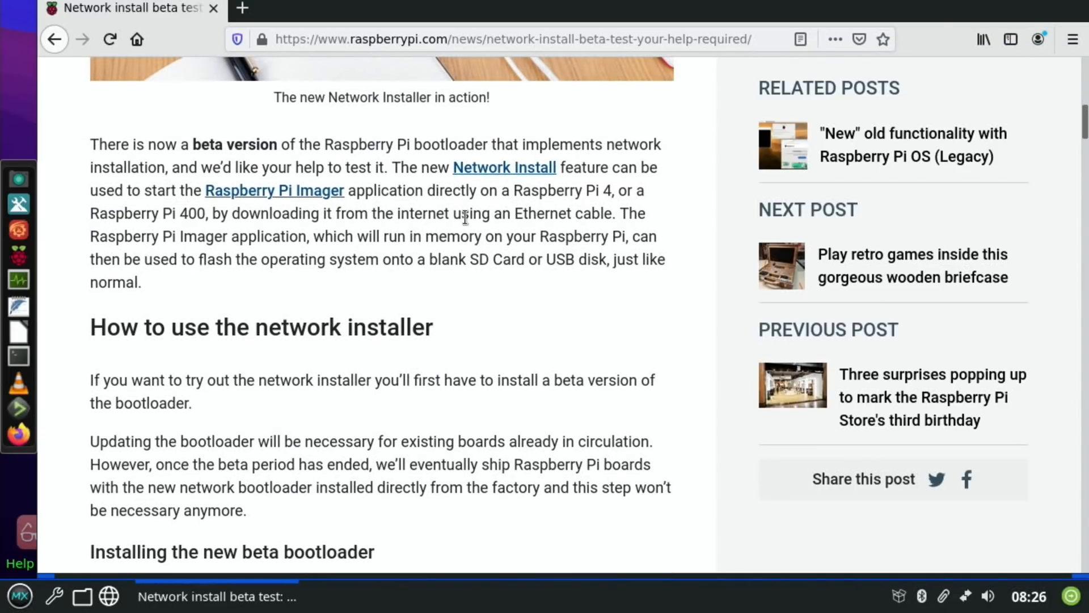
{"action": "scroll", "scroll_direction": "down", "scroll_amount": 3}
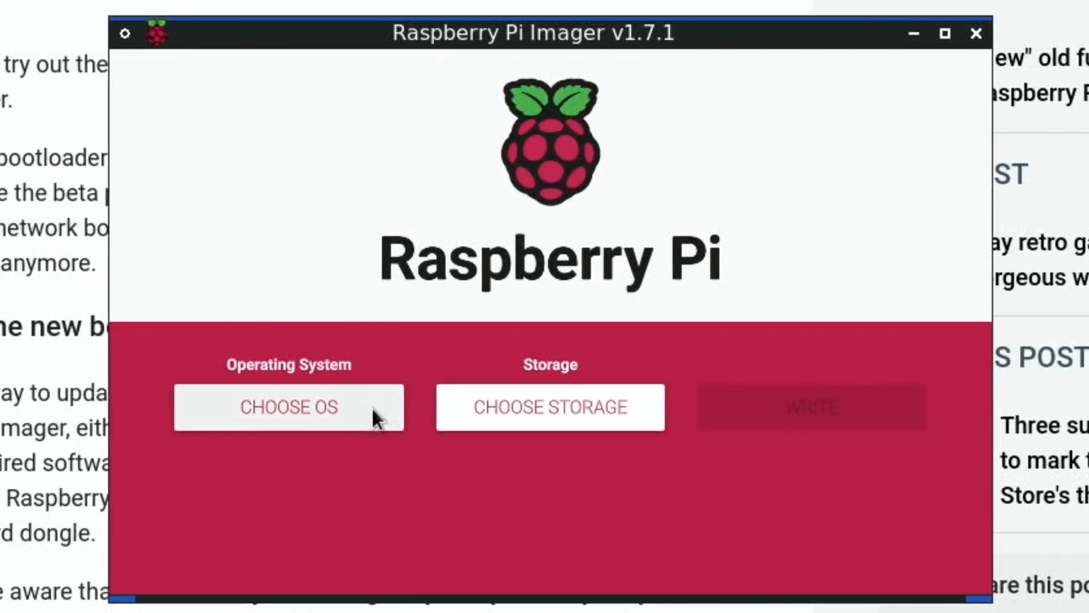
- Browse Misc utility images to the Bootloader images and pick SD Card Boot as the OS
{"action": "left_click", "coordinate": [289, 407]}
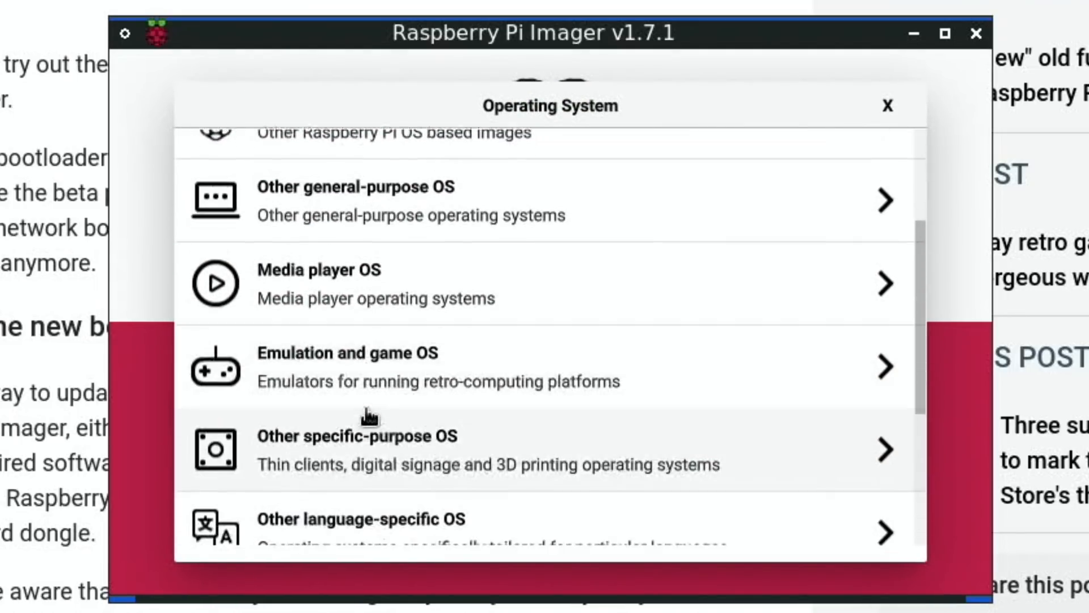
{"action": "scroll", "scroll_direction": "down", "scroll_amount": 3}
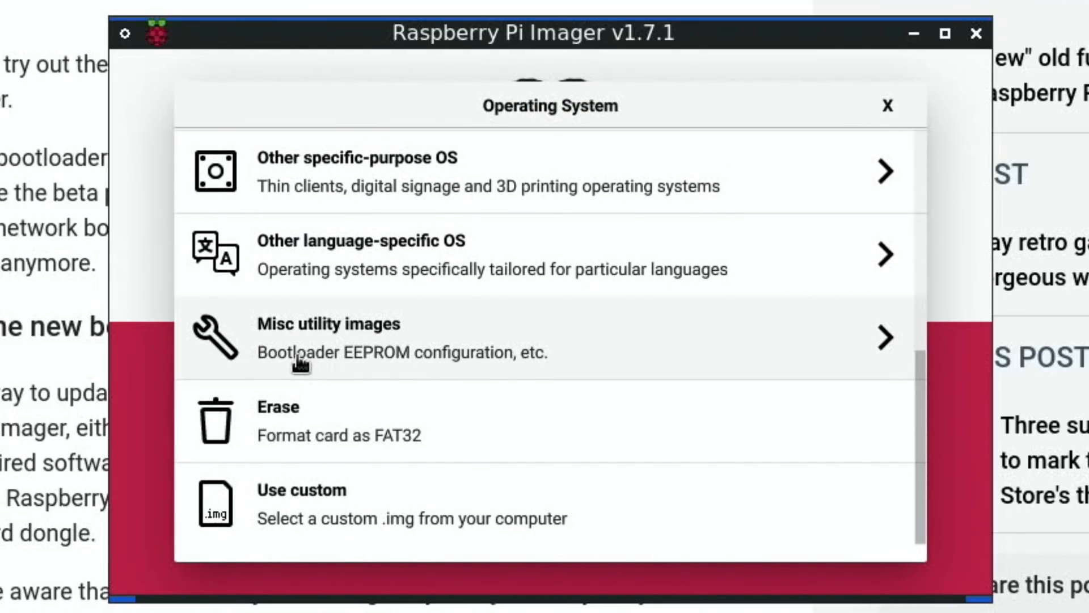
{"action": "left_click", "coordinate": [329, 336]}
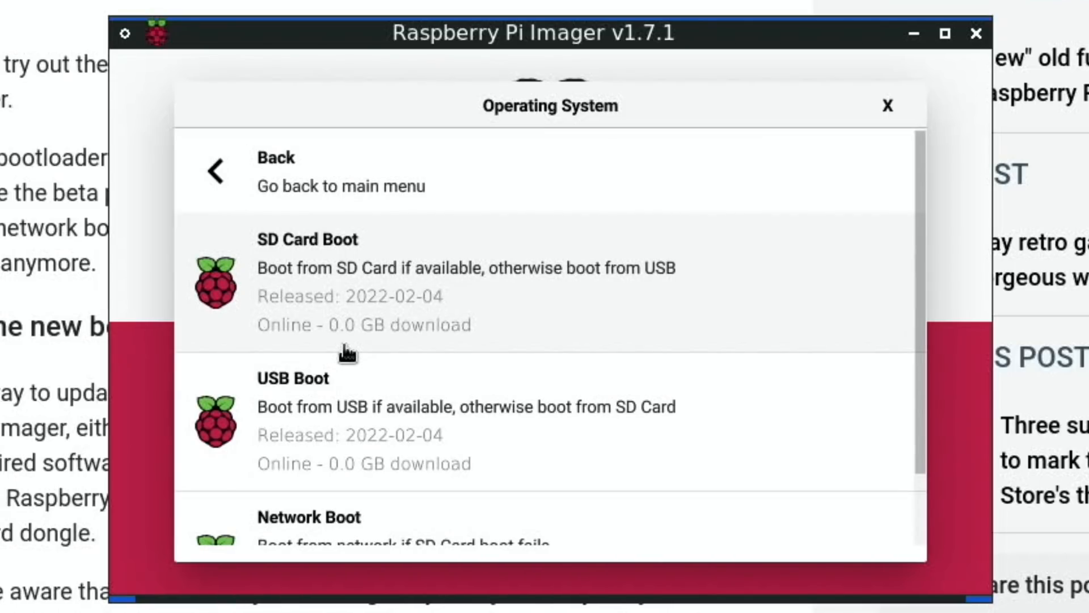
{"action": "scroll", "scroll_direction": "down", "scroll_amount": 3}
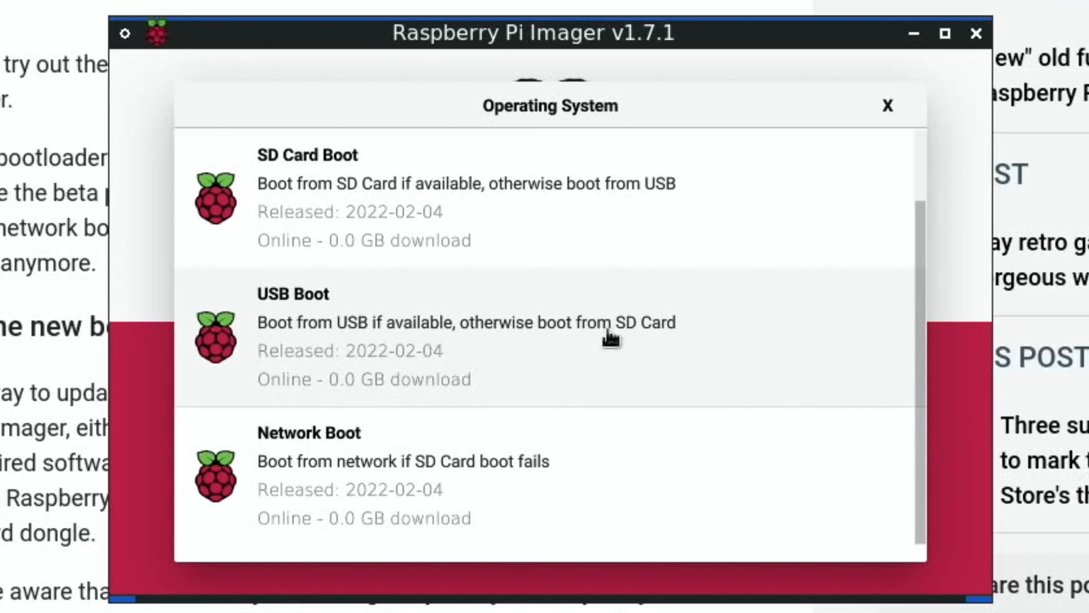
{"action": "mouse_move", "coordinate": [745, 341]}
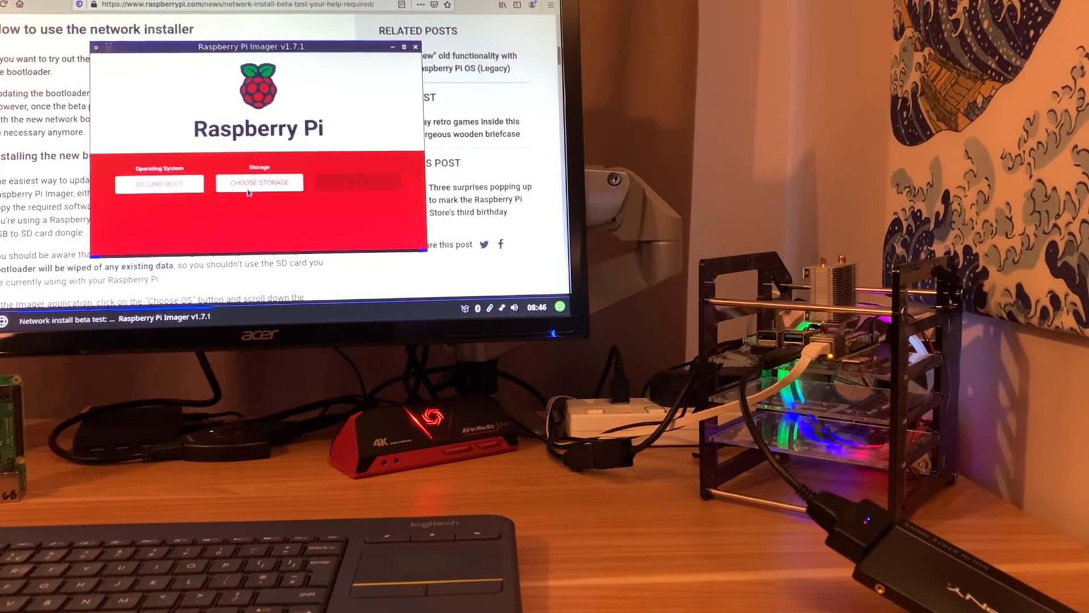
- Write the SD Card Boot image to the internal 32 GB SD card, authenticating access
{"action": "left_click", "coordinate": [259, 182]}
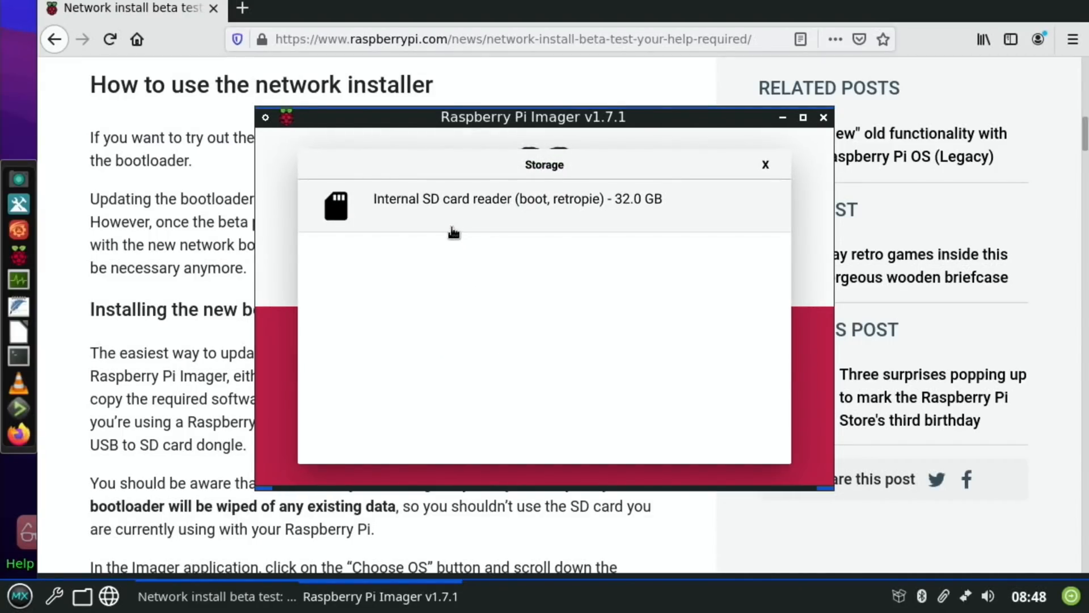
{"action": "left_click", "coordinate": [517, 199]}
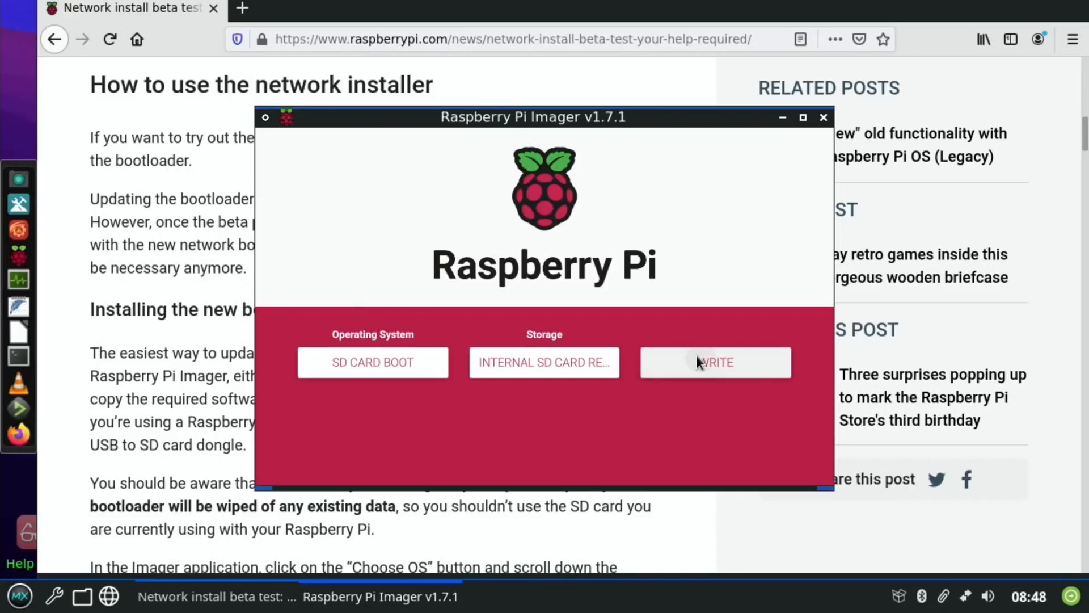
{"action": "left_click", "coordinate": [716, 362]}
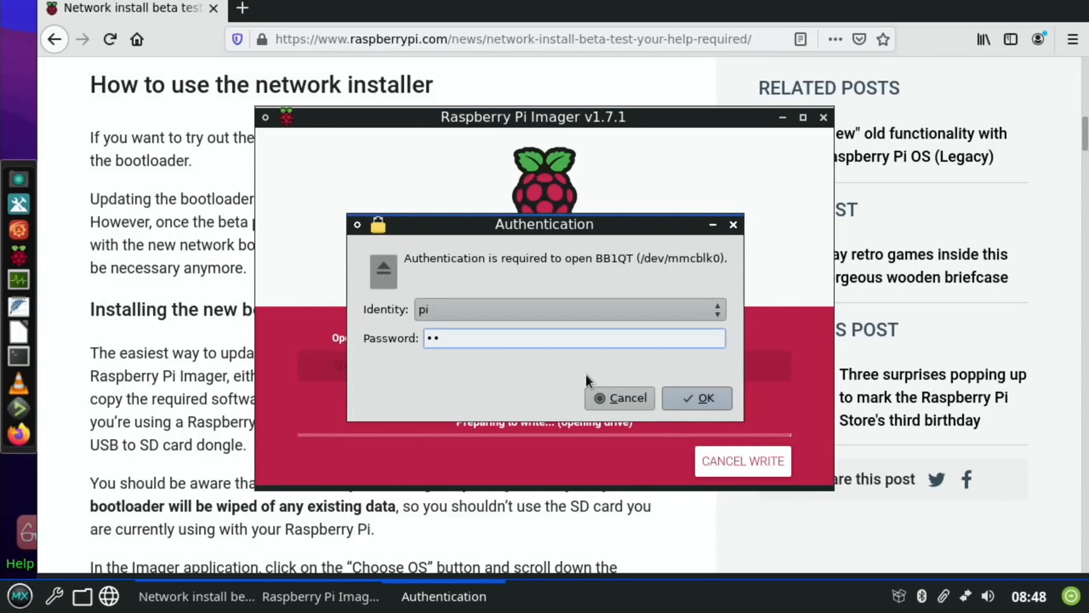
{"action": "left_click", "coordinate": [697, 398]}
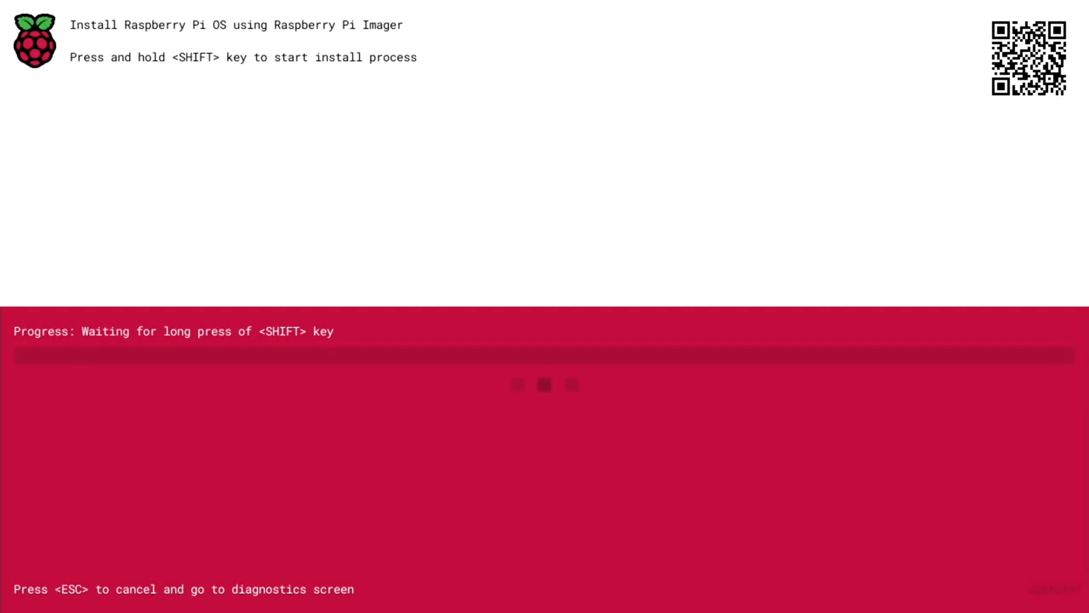
- Hold SHIFT and press SPACE to start the network install of Imager
{"action": "key", "text": "shift"}
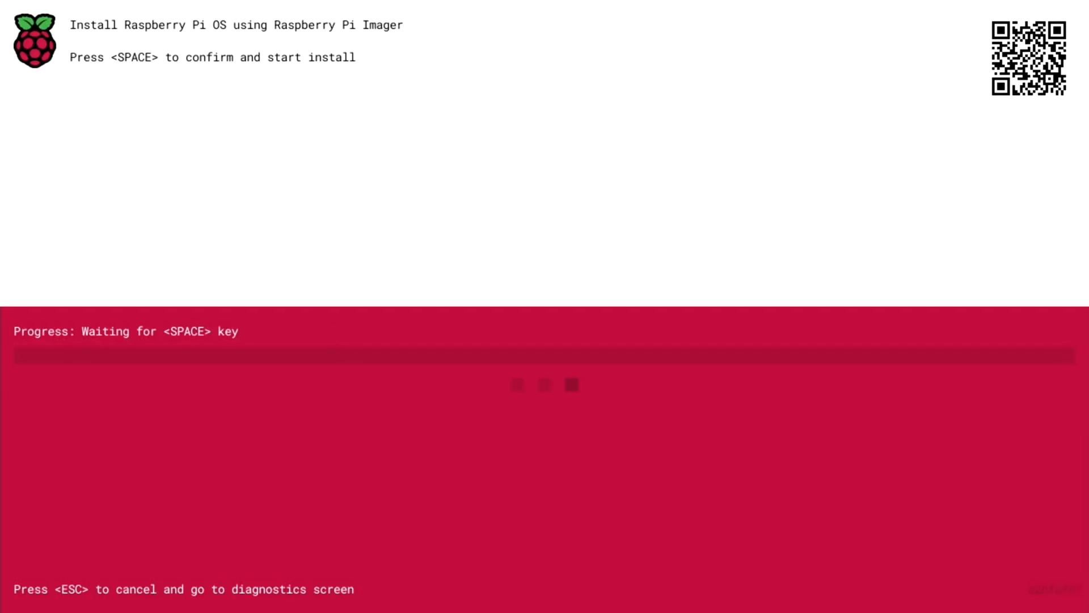
{"action": "key", "text": "space"}
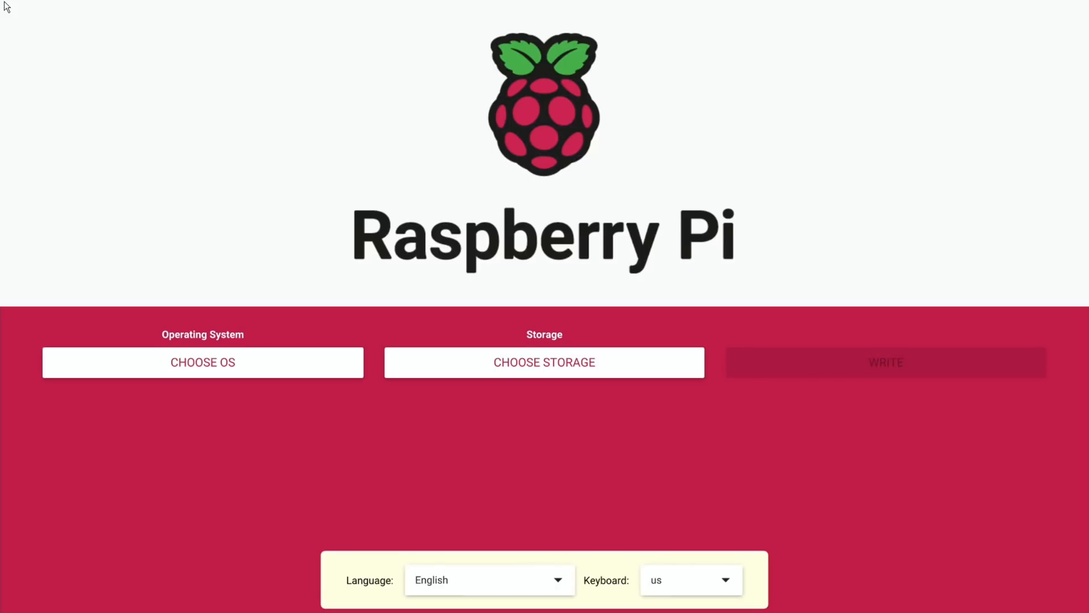
- Choose Raspberry Pi OS (32-bit) and the Internal SD card reader as storage
{"action": "left_click", "coordinate": [203, 362]}
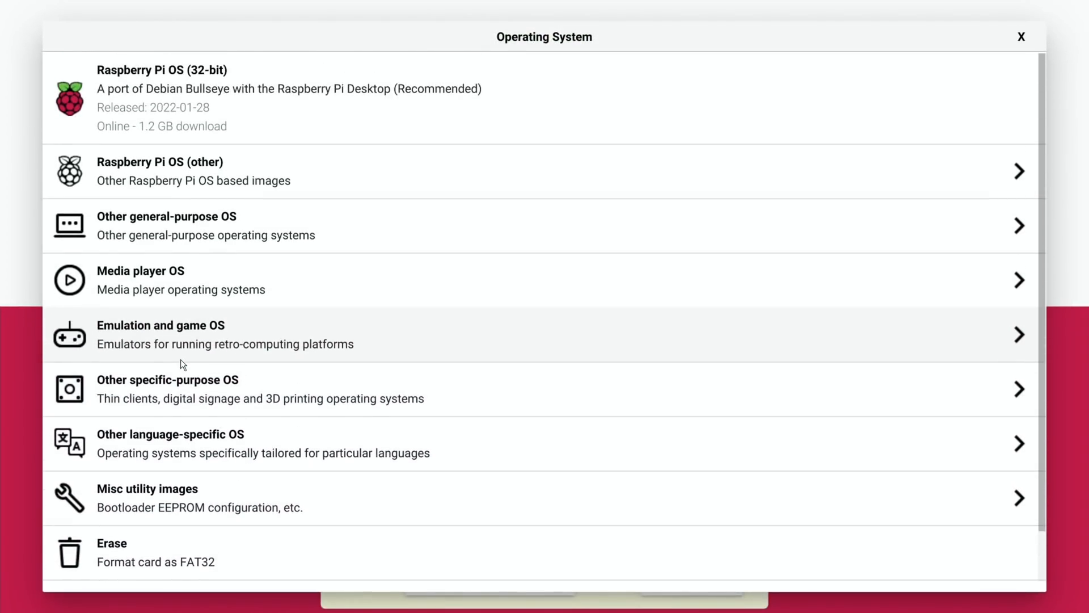
{"action": "mouse_move", "coordinate": [146, 334]}
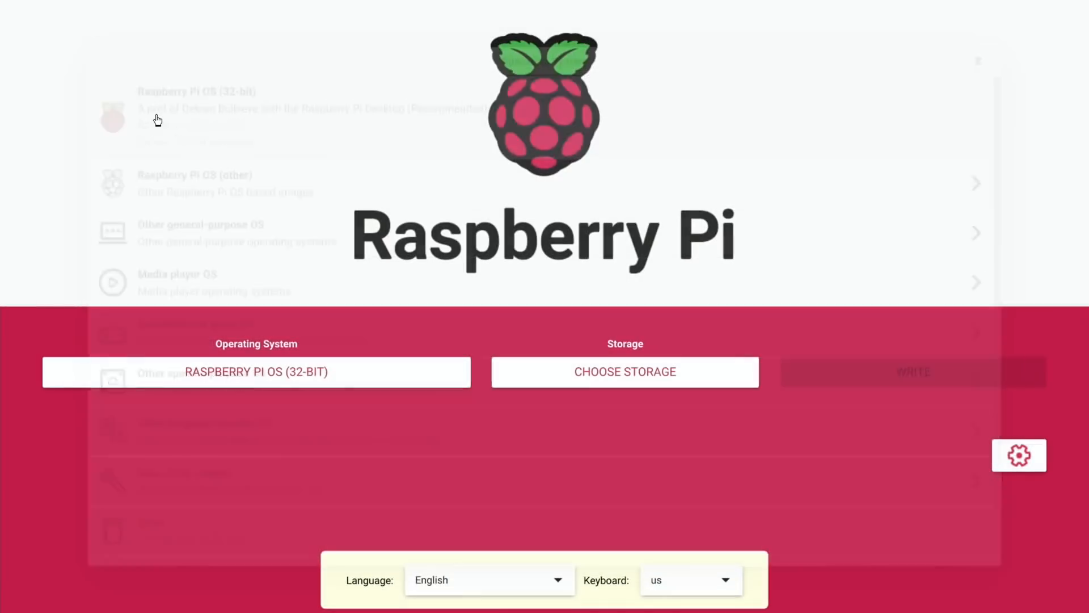
{"action": "left_click", "coordinate": [625, 372]}
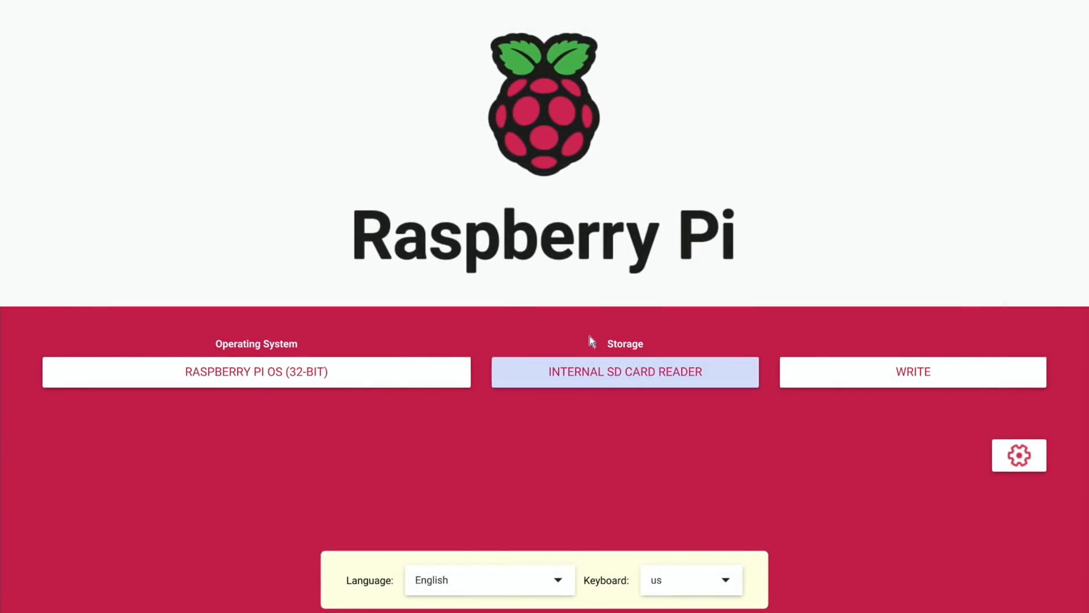
{"action": "left_click", "coordinate": [1019, 455]}
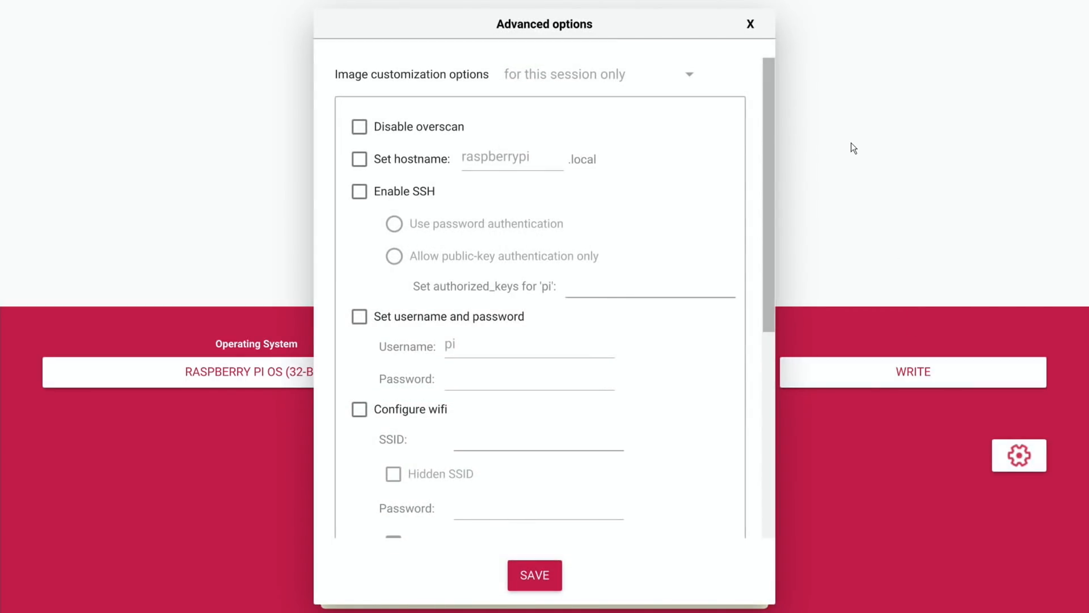
{"action": "mouse_move", "coordinate": [665, 165]}
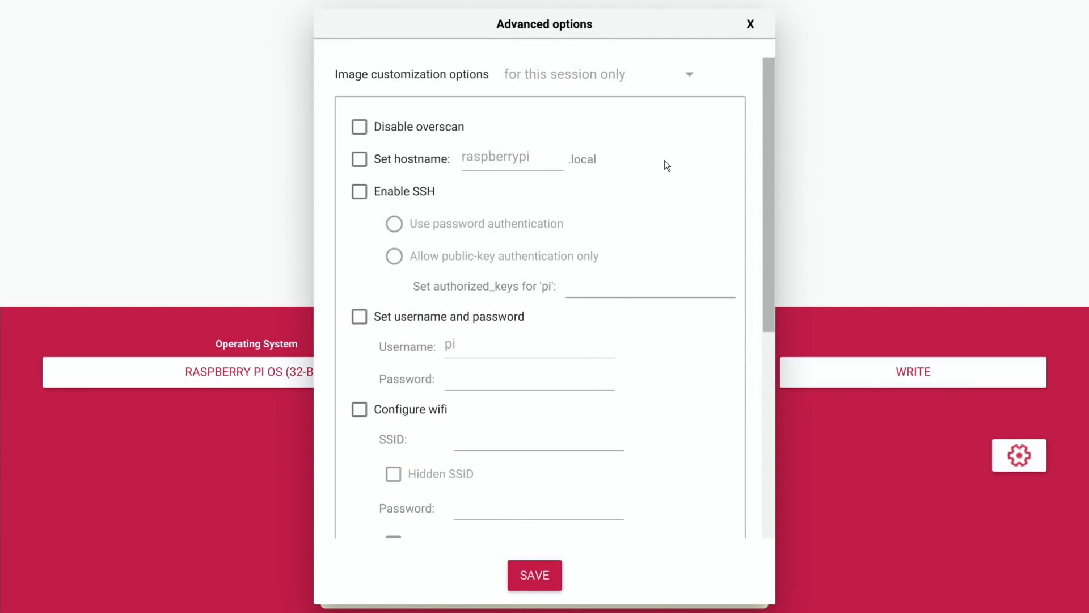
{"action": "mouse_move", "coordinate": [702, 124]}
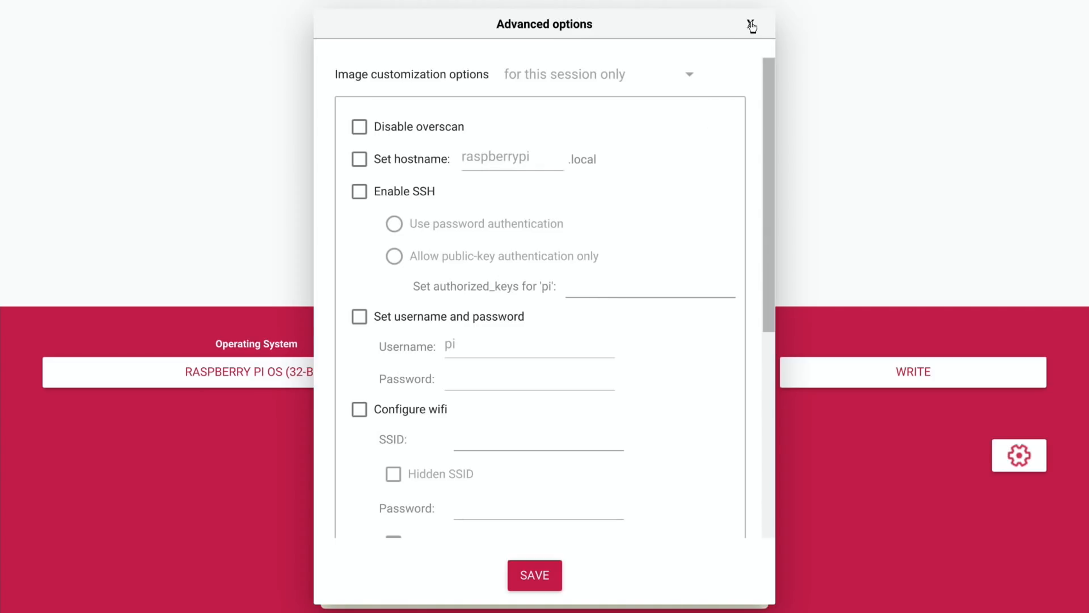
{"action": "left_click", "coordinate": [751, 24]}
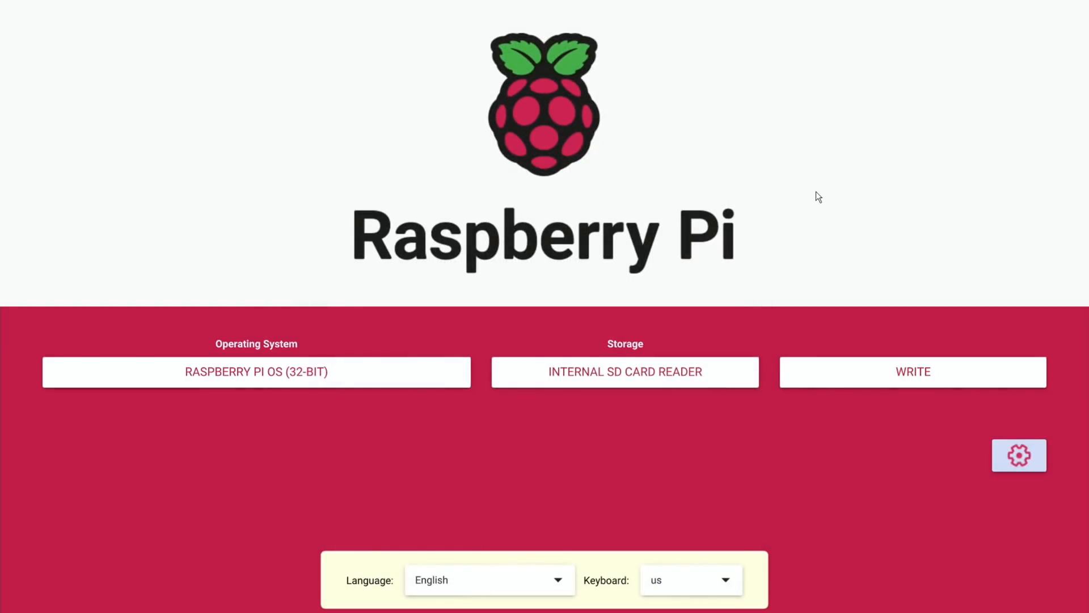
- Write Raspberry Pi OS to the SD card, confirming YES to erase existing data
{"action": "left_click", "coordinate": [912, 371]}
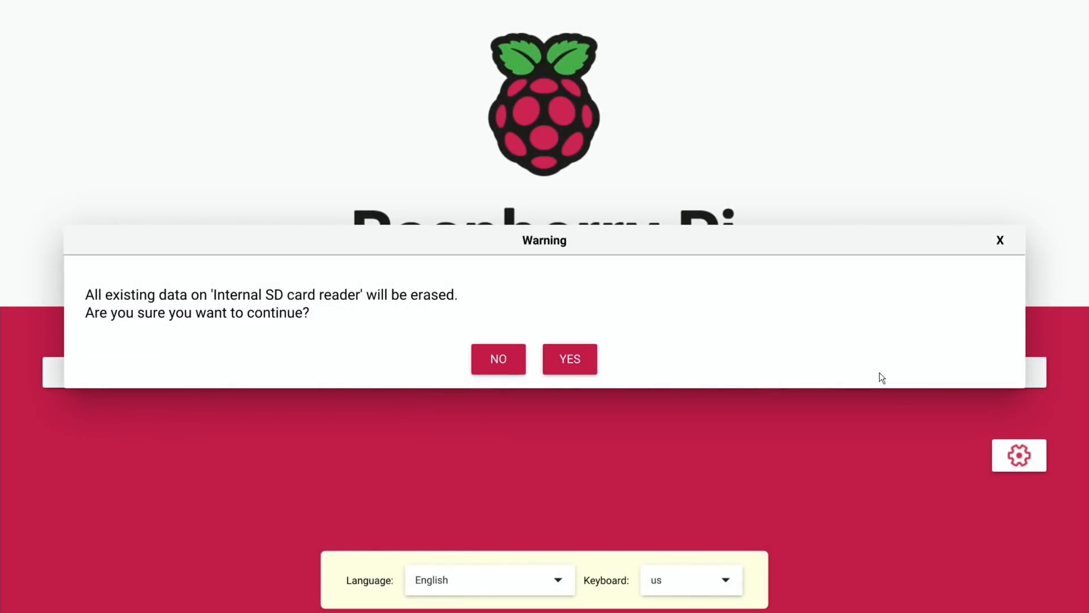
{"action": "left_click", "coordinate": [570, 358]}
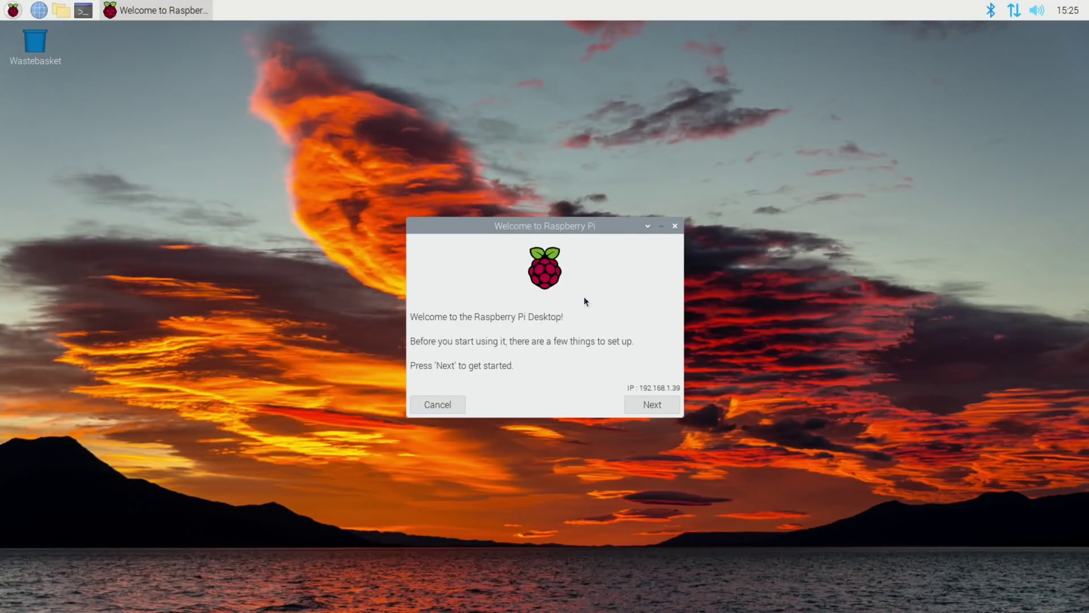
{"action": "mouse_move", "coordinate": [526, 226]}
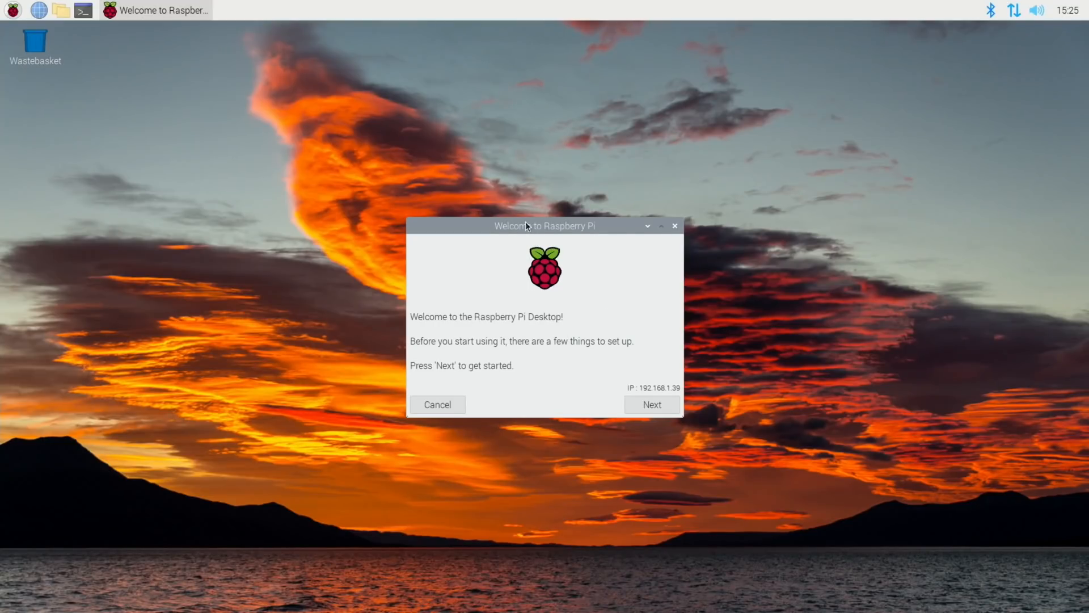
- Drag the Welcome to Raspberry Pi window slightly higher on the desktop
{"action": "left_click_drag", "start_coordinate": [544, 226], "coordinate": [569, 191]}
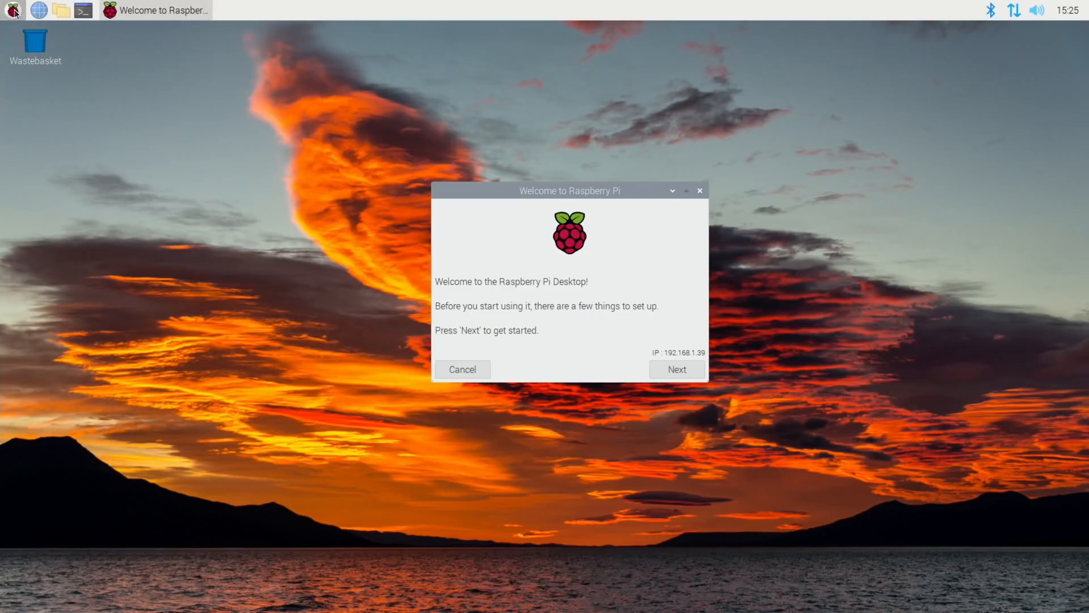
{"action": "mouse_move", "coordinate": [53, 226]}
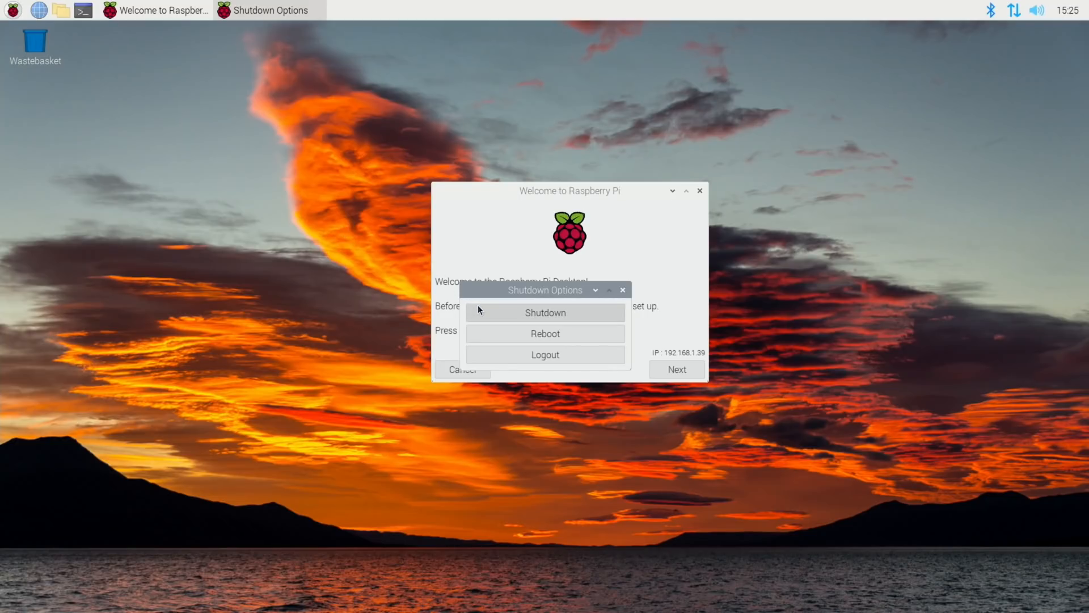
{"action": "mouse_move", "coordinate": [495, 320]}
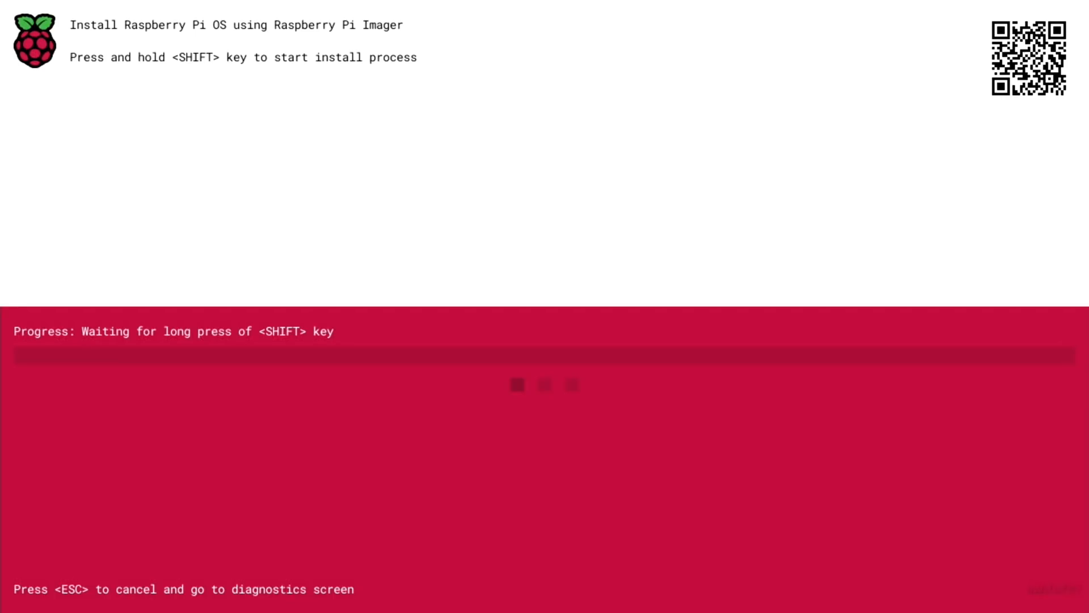
- Hold SHIFT, then press SPACE to relaunch the network installer after reboot
{"action": "key", "text": "shift"}
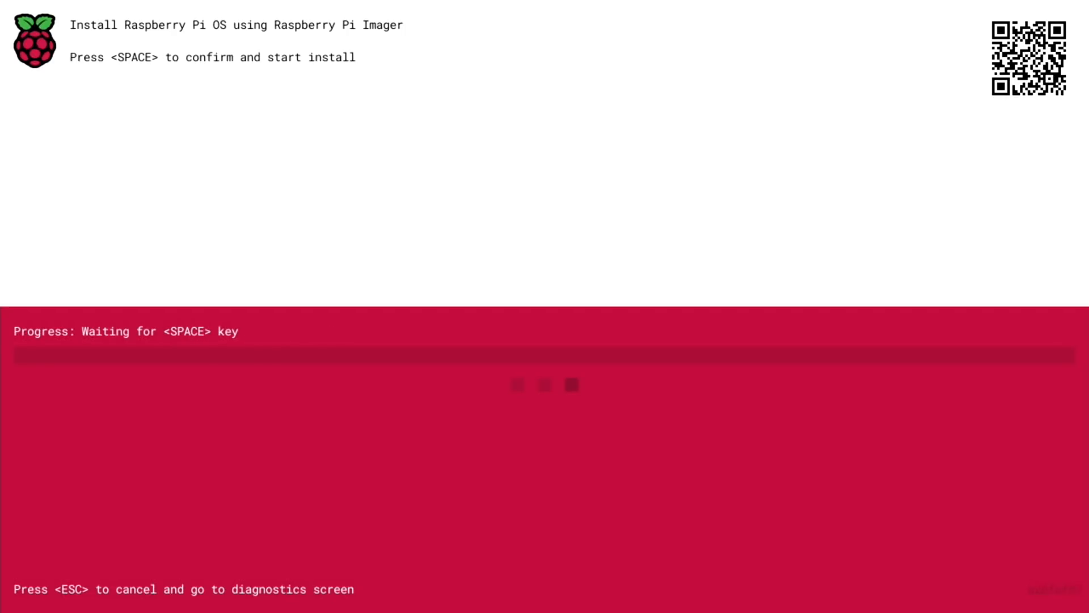
{"action": "key", "text": "space"}
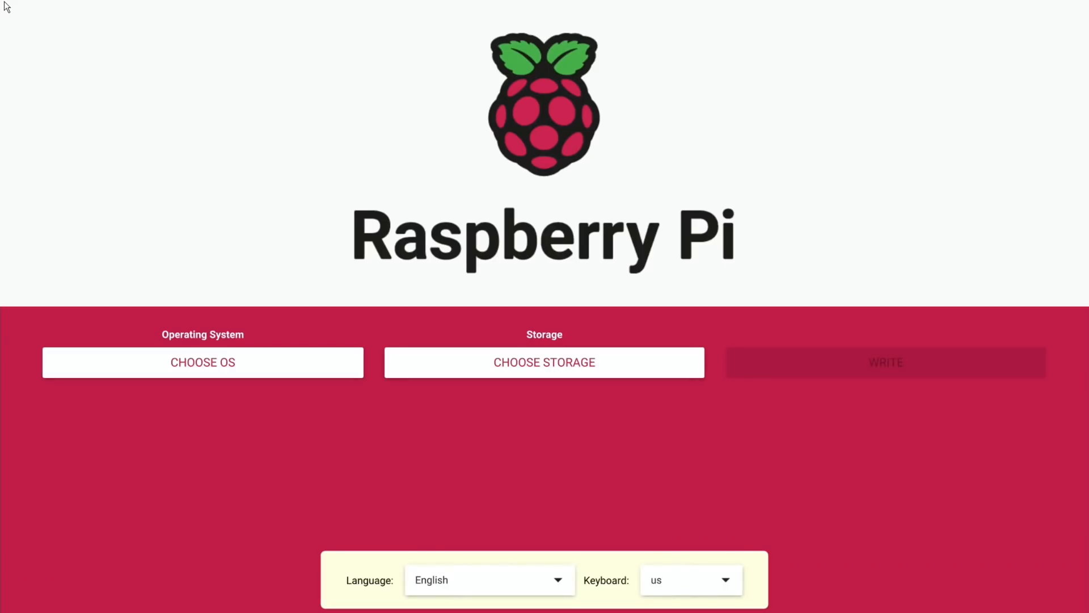
{"action": "mouse_move", "coordinate": [3, 5]}
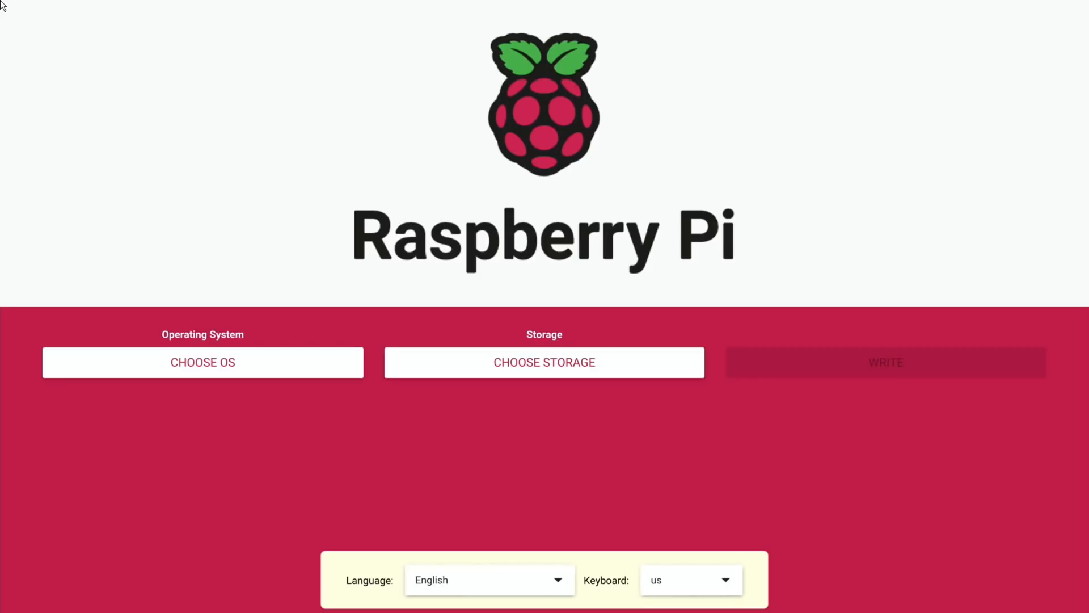
{"action": "mouse_move", "coordinate": [186, 261]}
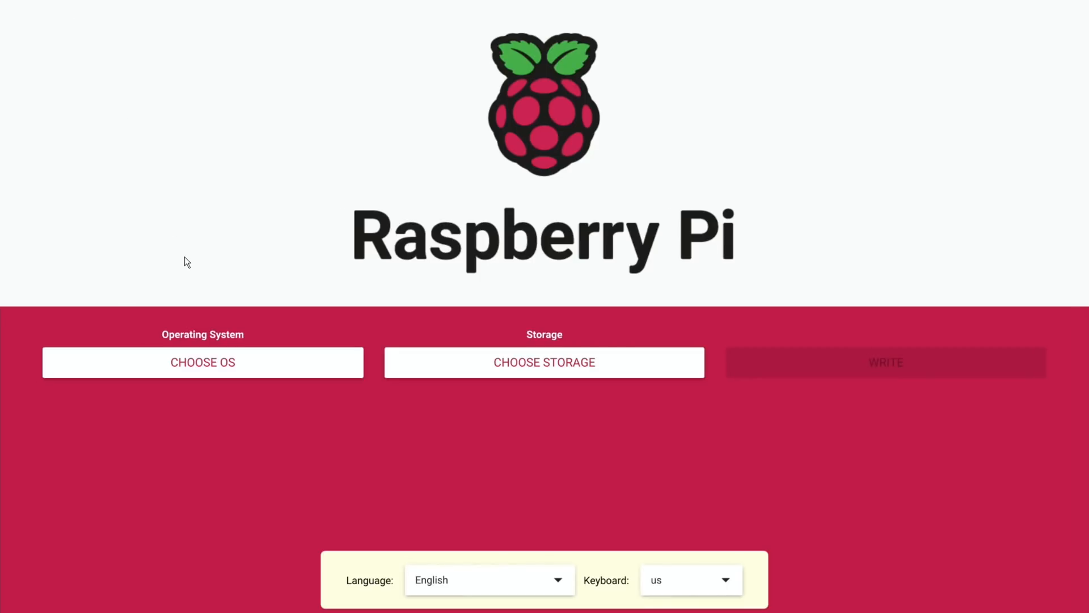
{"action": "left_click", "coordinate": [202, 362]}
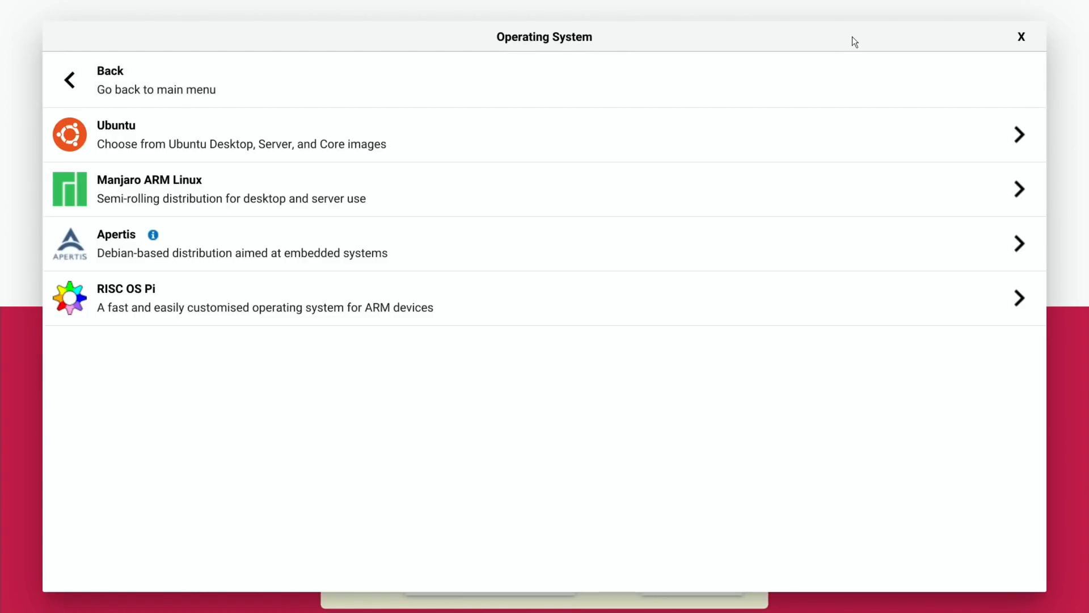
{"action": "left_click", "coordinate": [1021, 37]}
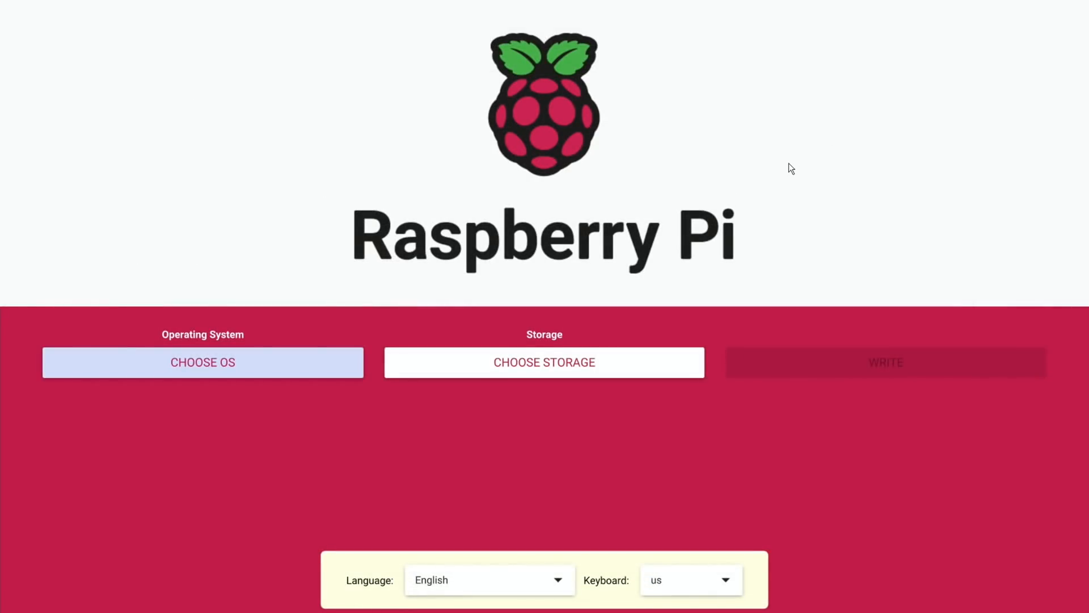